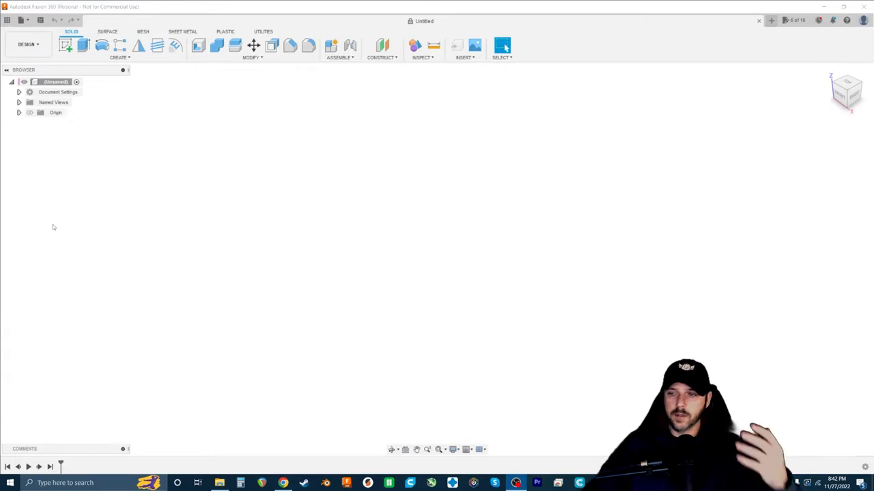
{"action": "mouse_move", "coordinate": [180, 234]}
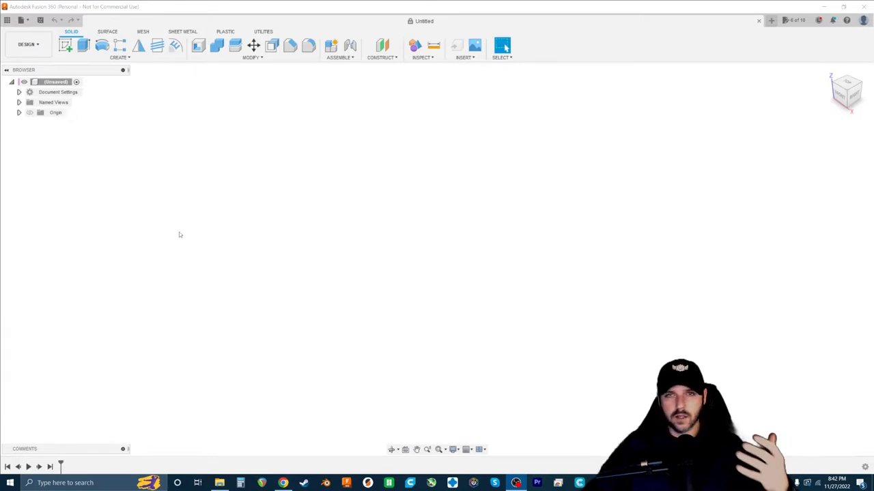
{"action": "mouse_move", "coordinate": [225, 258]}
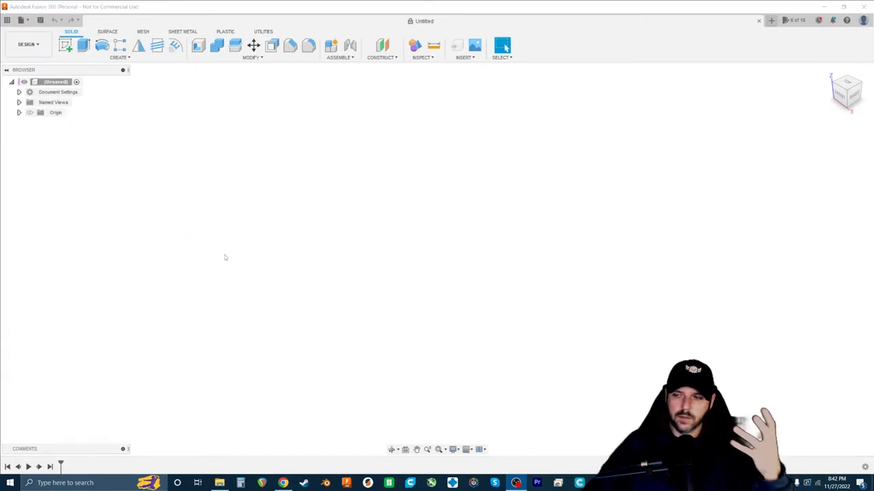
{"action": "mouse_move", "coordinate": [273, 262]}
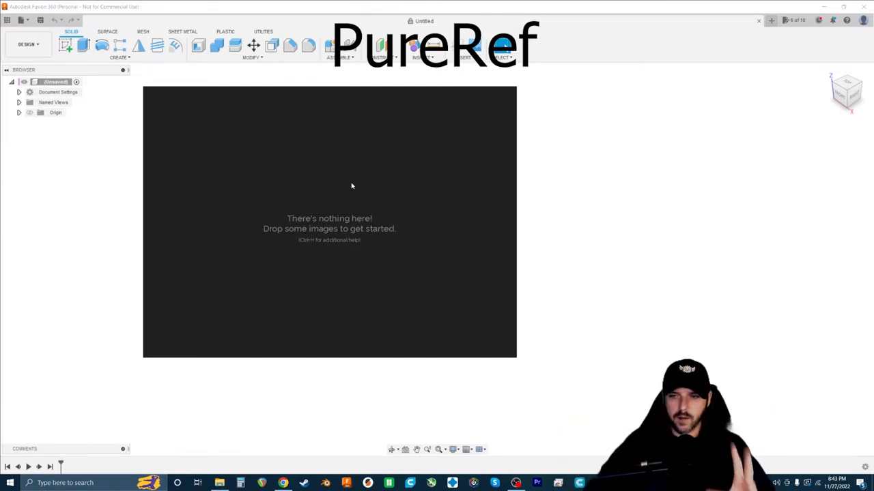
{"action": "mouse_move", "coordinate": [364, 175]}
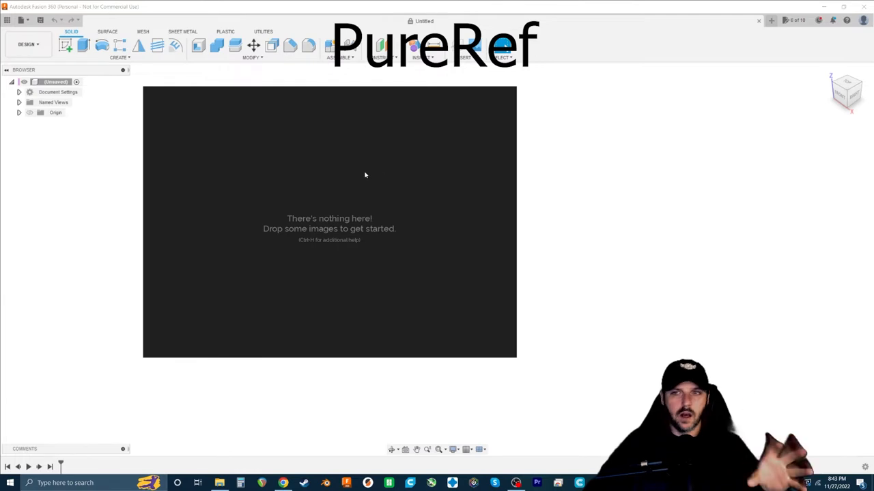
{"action": "mouse_move", "coordinate": [330, 344]}
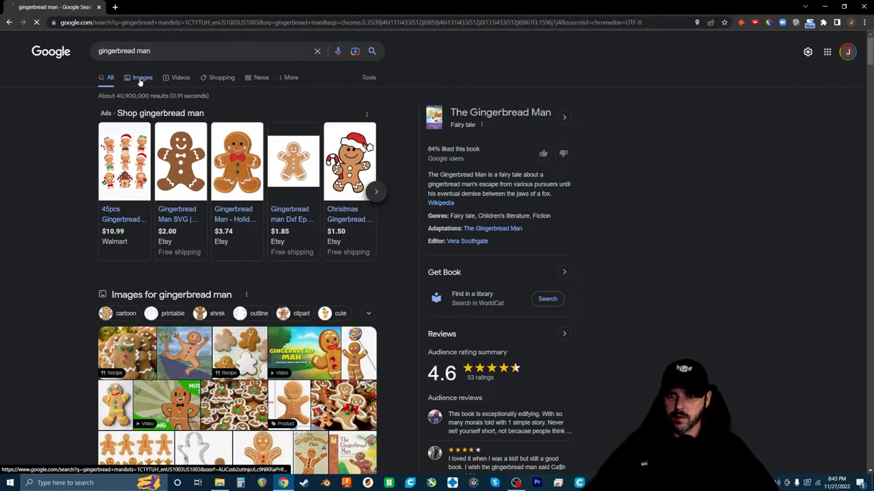
Step: Switch the 'gingerbread man' search to image results and browse down through them
{"action": "left_click", "coordinate": [142, 76]}
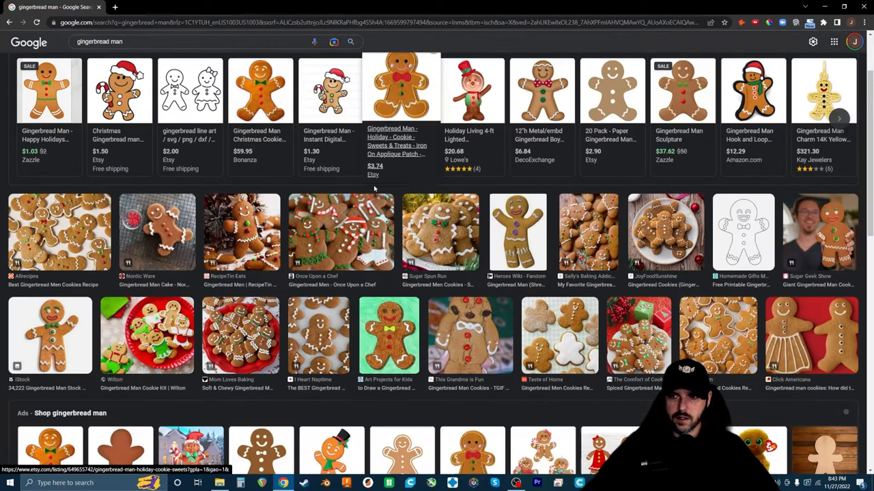
{"action": "scroll", "scroll_direction": "down", "scroll_amount": 3}
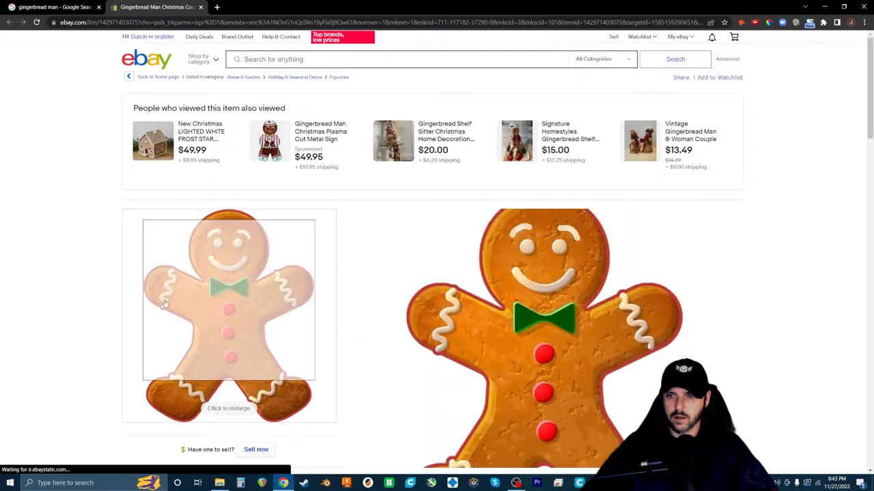
Step: Enlarge the eBay gingerbread man photo and paste a copy onto the PureRef board
{"action": "left_click", "coordinate": [229, 300]}
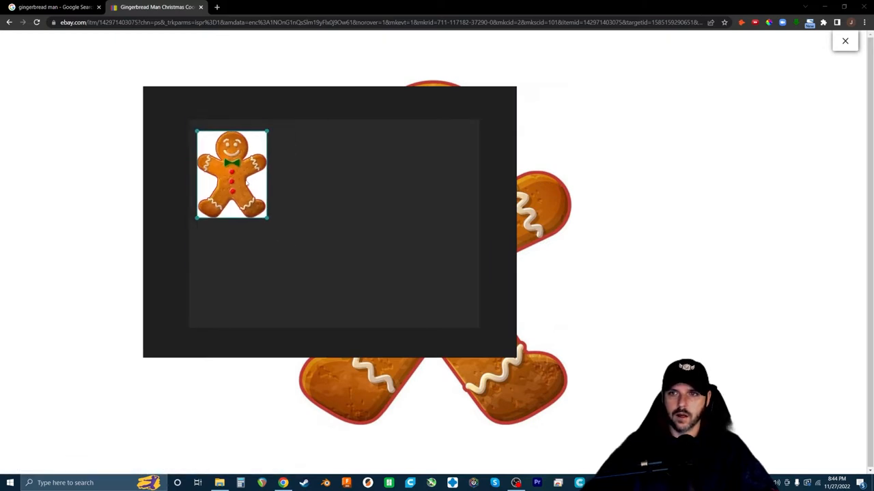
{"action": "left_click", "coordinate": [844, 41]}
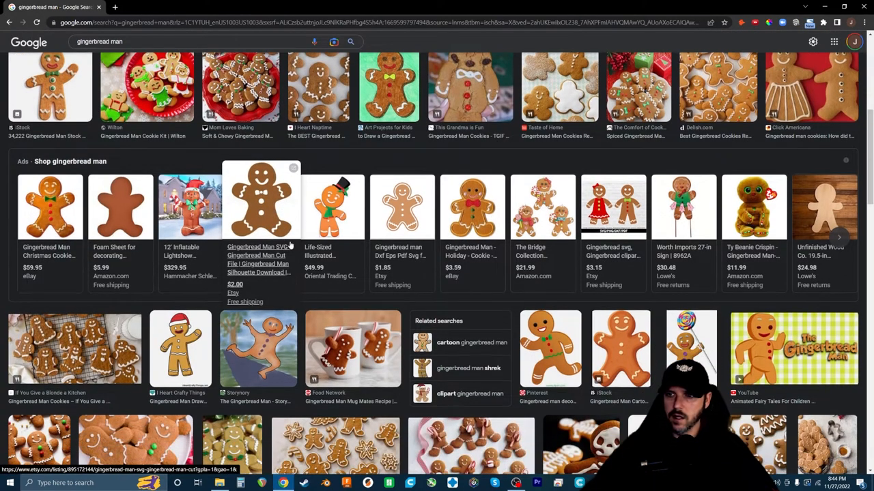
Step: Browse further down the gingerbread man image results and preview a Pinterest image
{"action": "scroll", "scroll_direction": "down", "scroll_amount": 3}
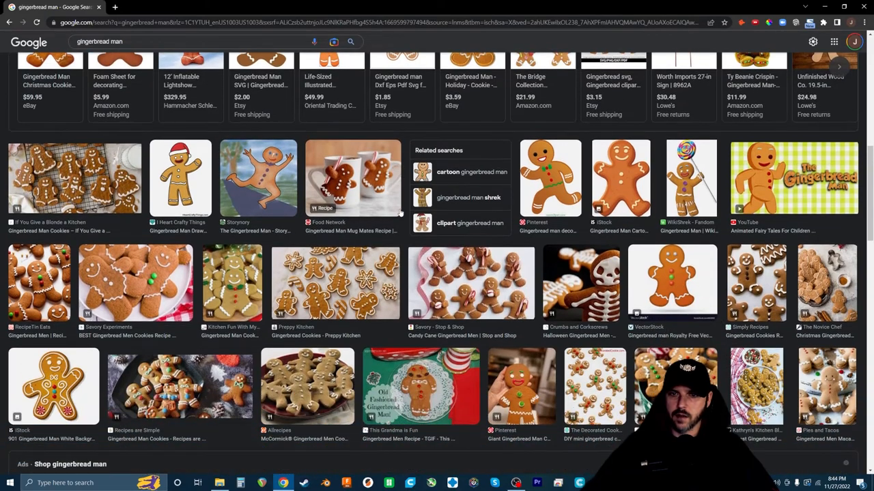
{"action": "scroll", "scroll_direction": "down", "scroll_amount": 3}
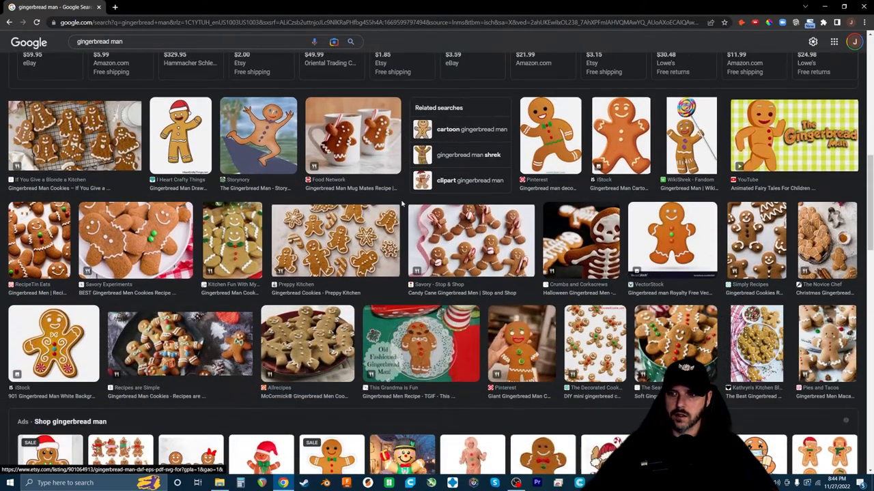
{"action": "scroll", "scroll_direction": "down", "scroll_amount": 3}
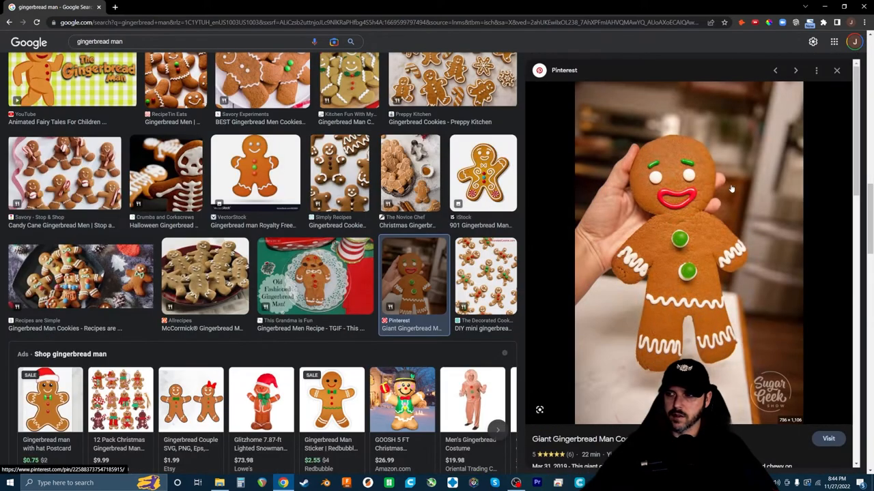
{"action": "left_click", "coordinate": [333, 41]}
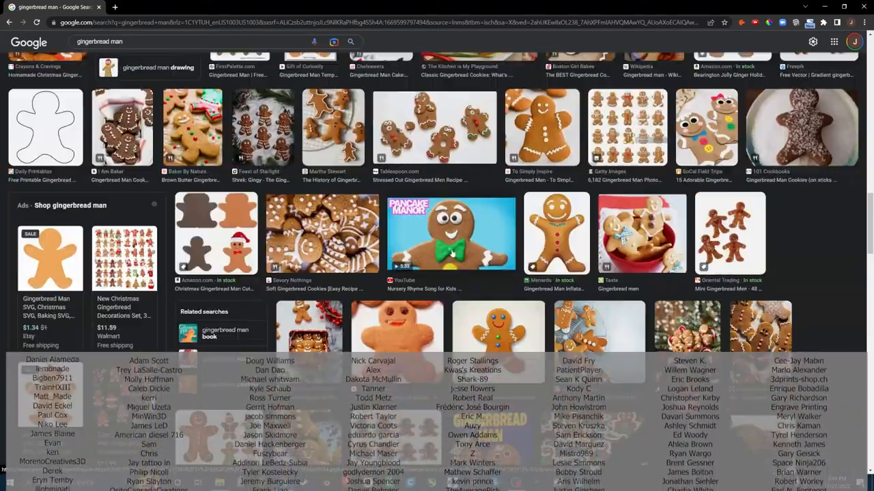
Step: Search 'gingerbread man expressions' and preview the Shutterstock sheet of gingerbread faces
{"action": "type", "text": "gingerbread man expressions"}
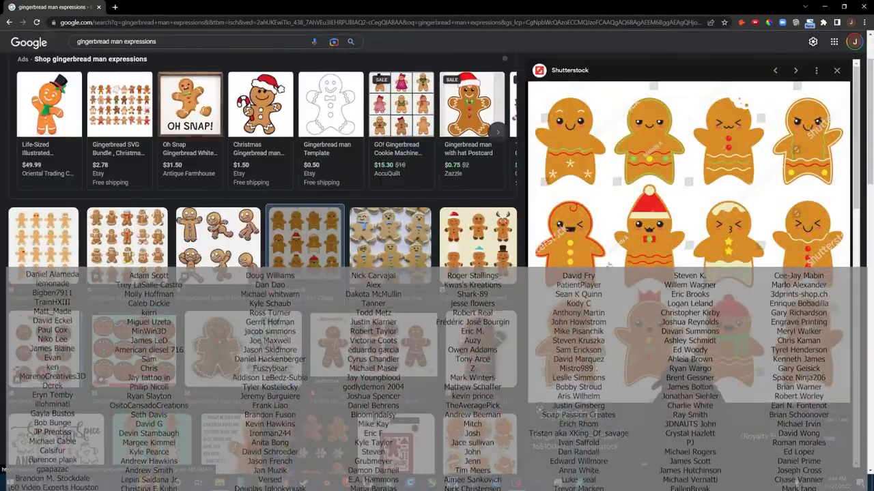
{"action": "left_click", "coordinate": [333, 41]}
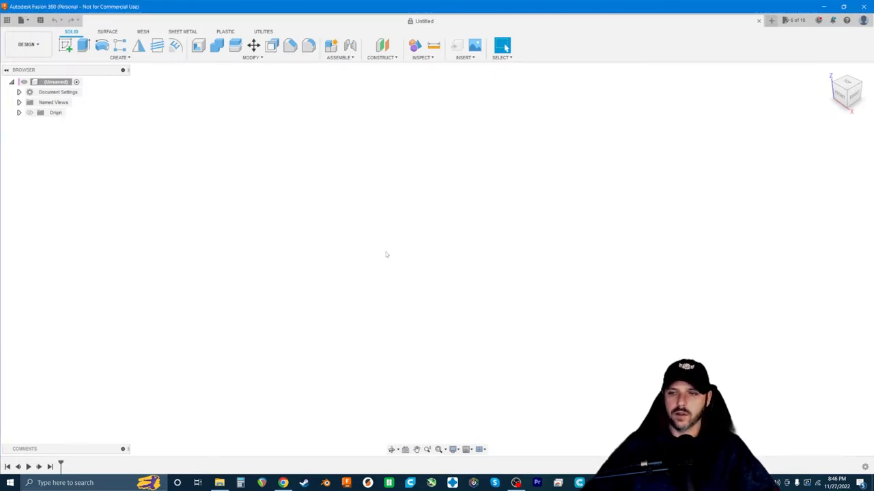
{"action": "mouse_move", "coordinate": [409, 147]}
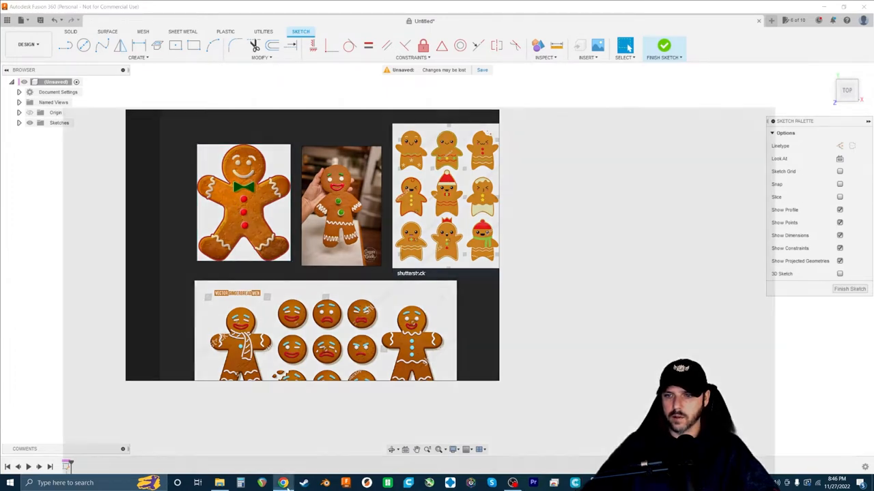
Step: Dismiss the Google Lens panel and copy the eBay gingerbread man listing image
{"action": "left_click", "coordinate": [282, 484]}
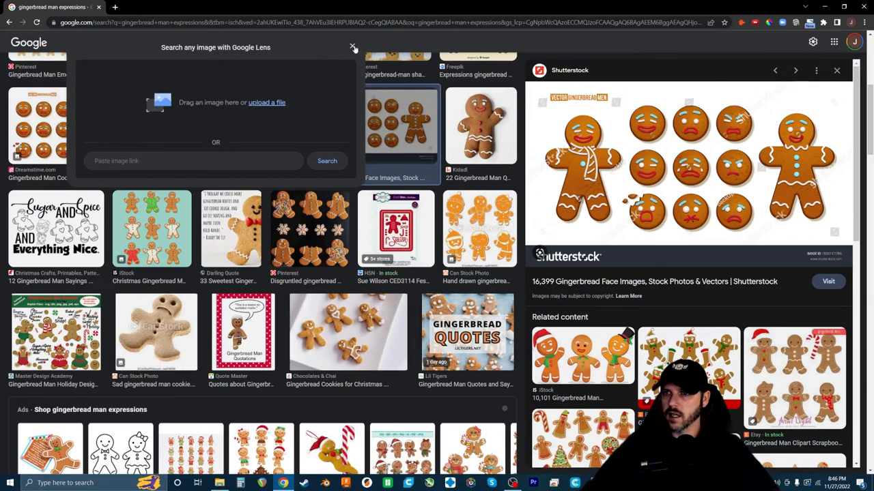
{"action": "left_click", "coordinate": [354, 47]}
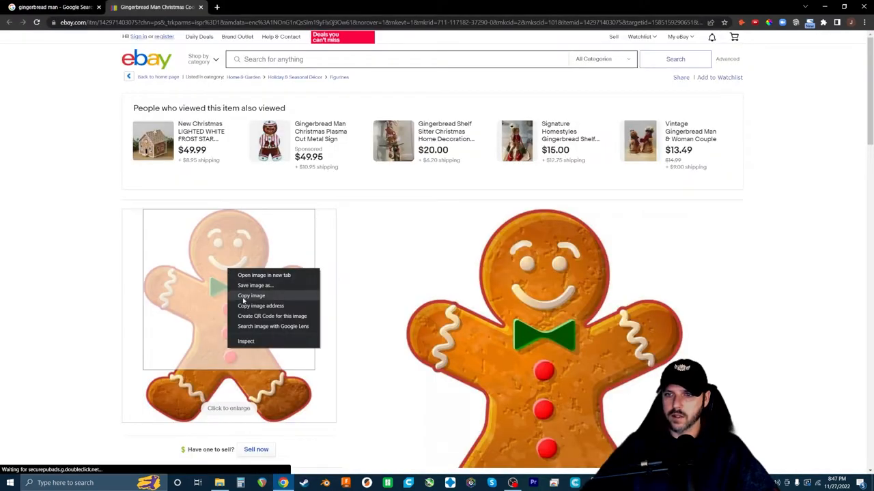
{"action": "left_click", "coordinate": [254, 285]}
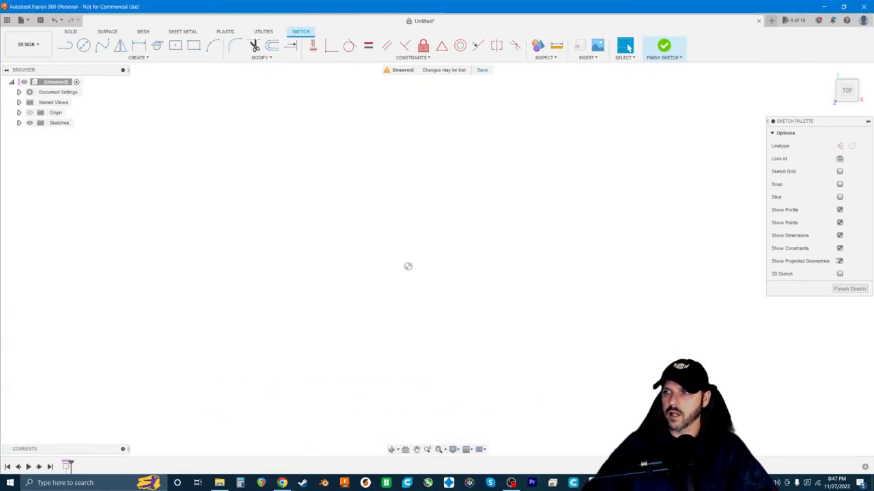
Step: Insert the gingerbread man image from this computer as a canvas on the sketch plane
{"action": "left_click", "coordinate": [587, 57]}
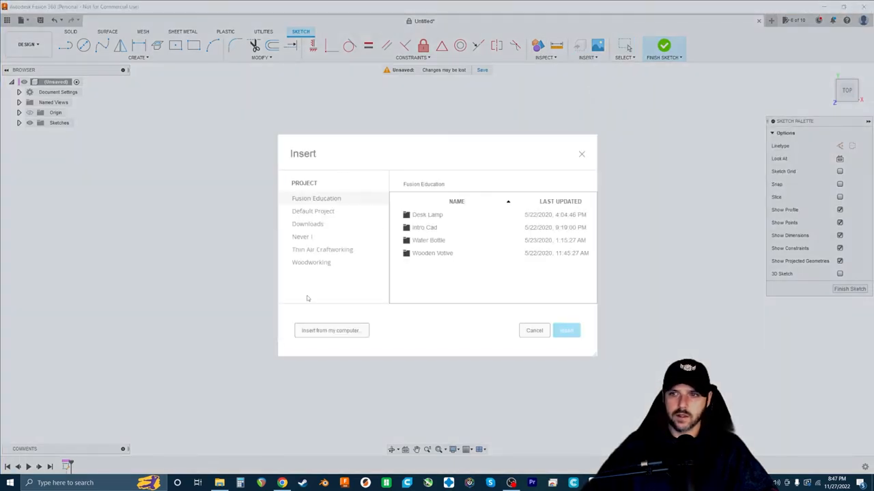
{"action": "left_click", "coordinate": [331, 331]}
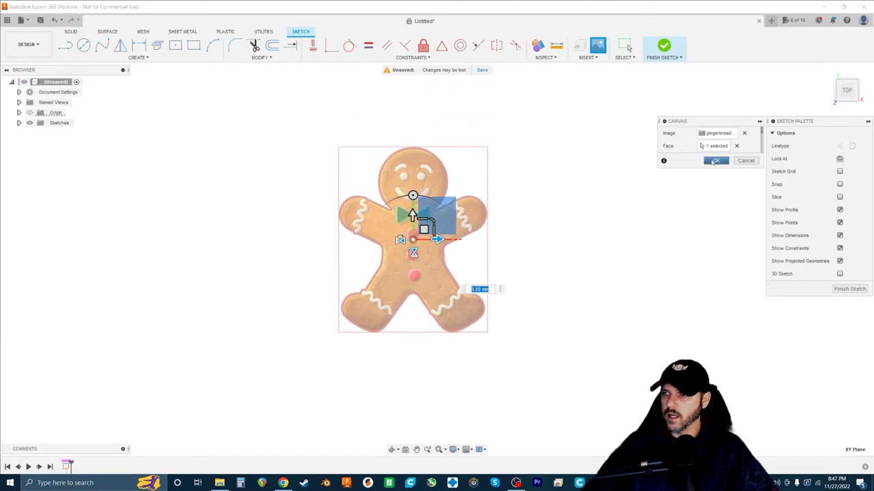
Step: Confirm the canvas placement and expand the Canvases folder to show it listed
{"action": "left_click", "coordinate": [715, 161]}
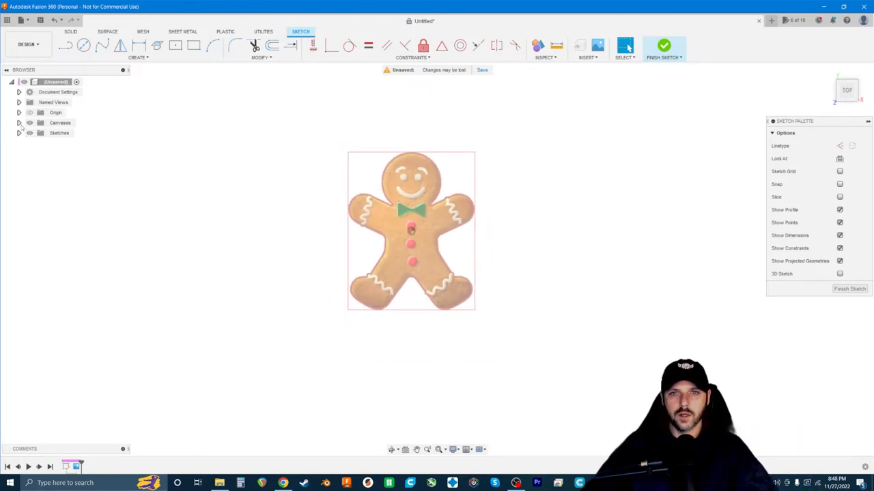
{"action": "right_click", "coordinate": [76, 133]}
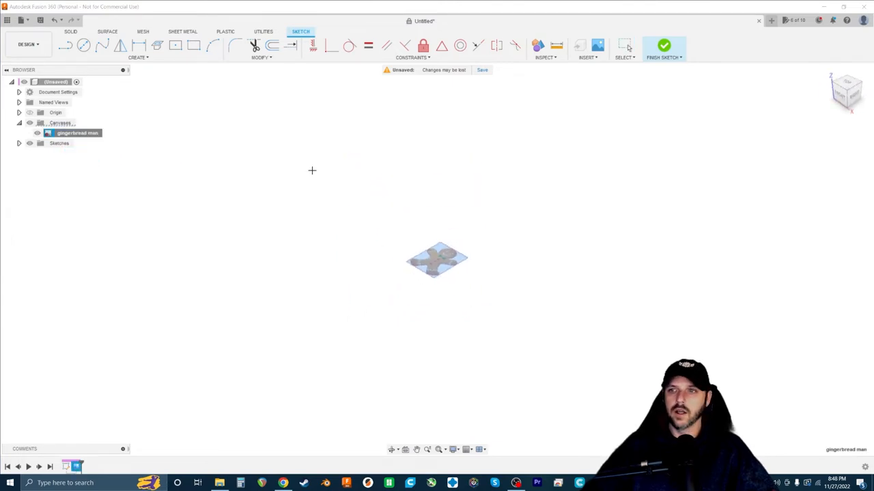
{"action": "left_click", "coordinate": [664, 46]}
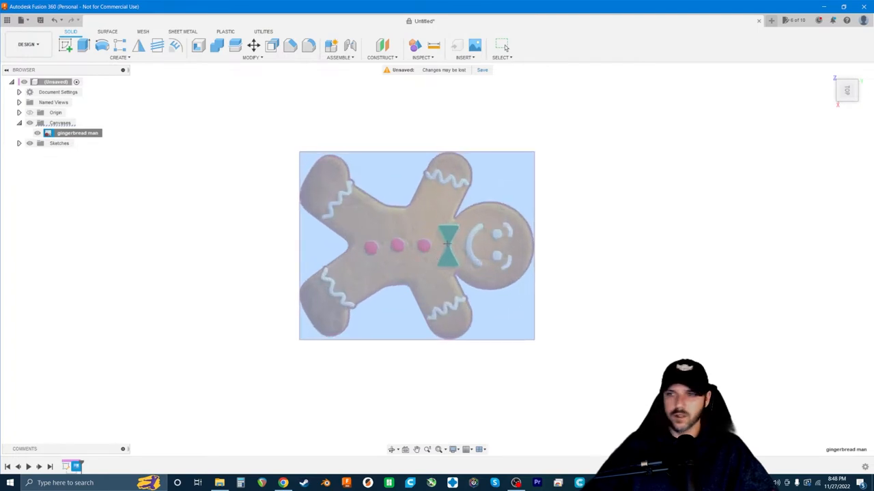
{"action": "mouse_move", "coordinate": [293, 197]}
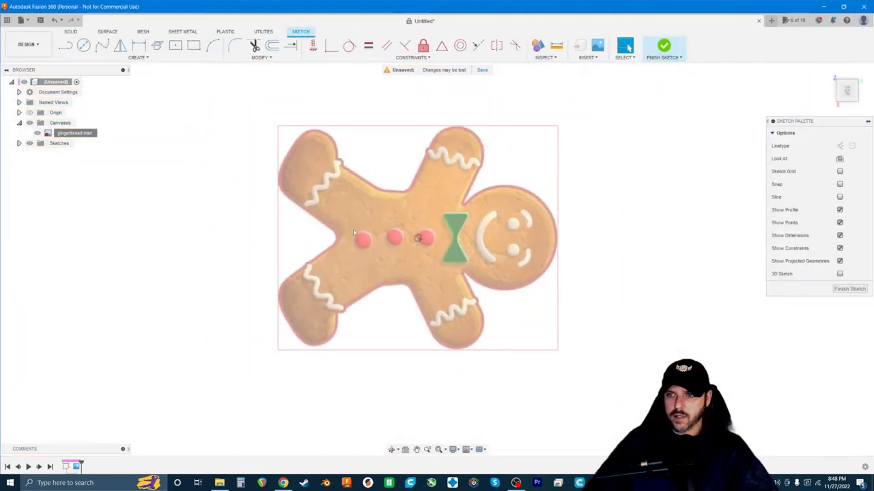
{"action": "mouse_move", "coordinate": [368, 192]}
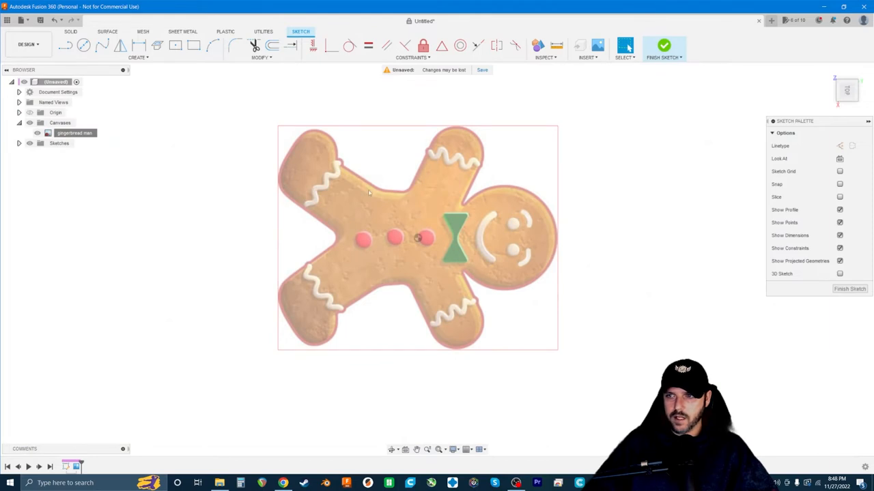
{"action": "mouse_move", "coordinate": [554, 238]}
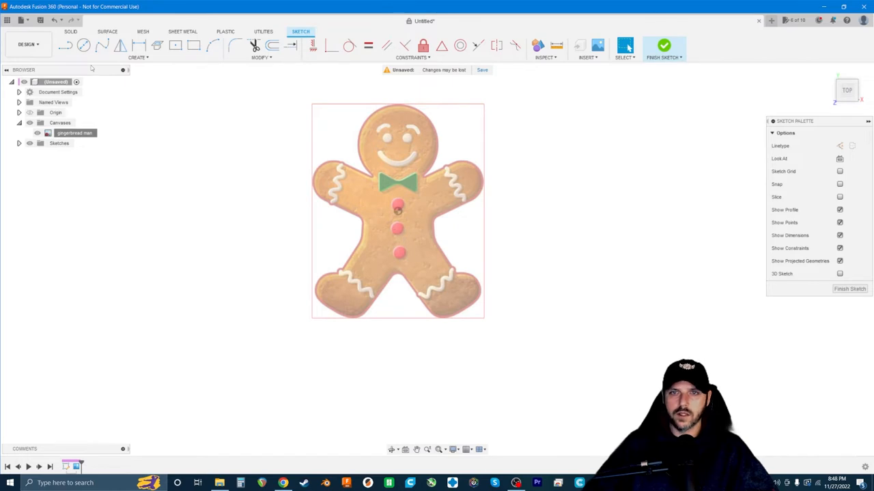
{"action": "mouse_move", "coordinate": [275, 180]}
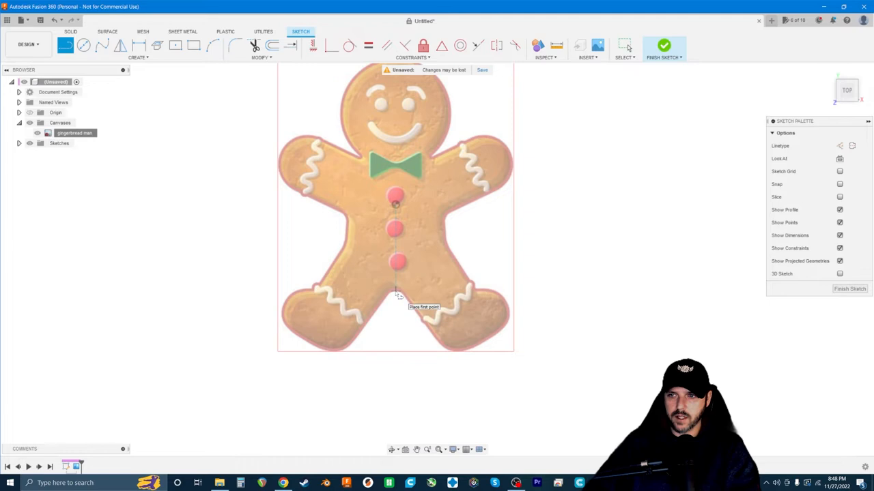
Step: Draw a vertical centre line from the bottom of the figure to the top as the symmetry axis
{"action": "left_click", "coordinate": [395, 290]}
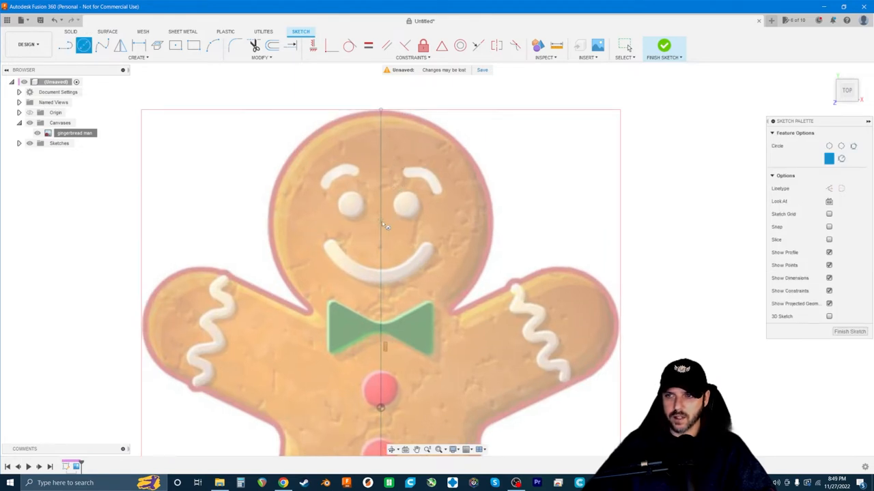
Step: Draw a circle around the head centred on the vertical line, then adjust the centre line's options
{"action": "left_click_drag", "start_coordinate": [381, 229], "coordinate": [415, 186]}
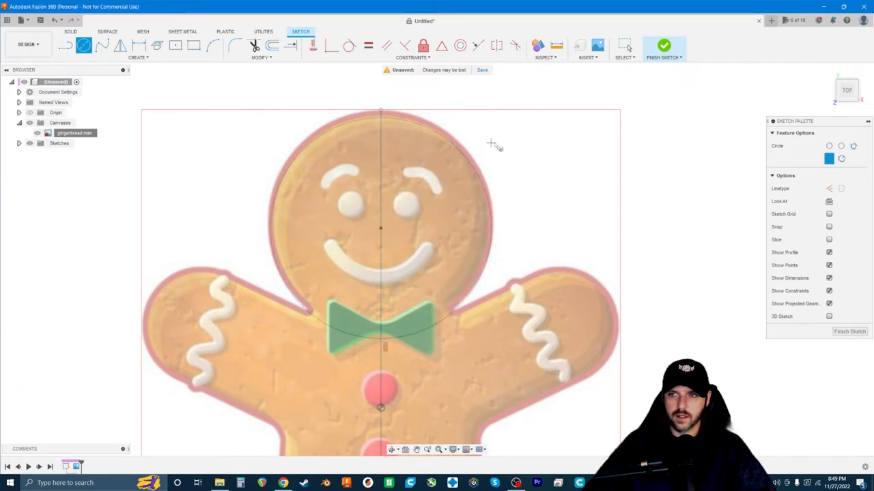
{"action": "mouse_move", "coordinate": [516, 120]}
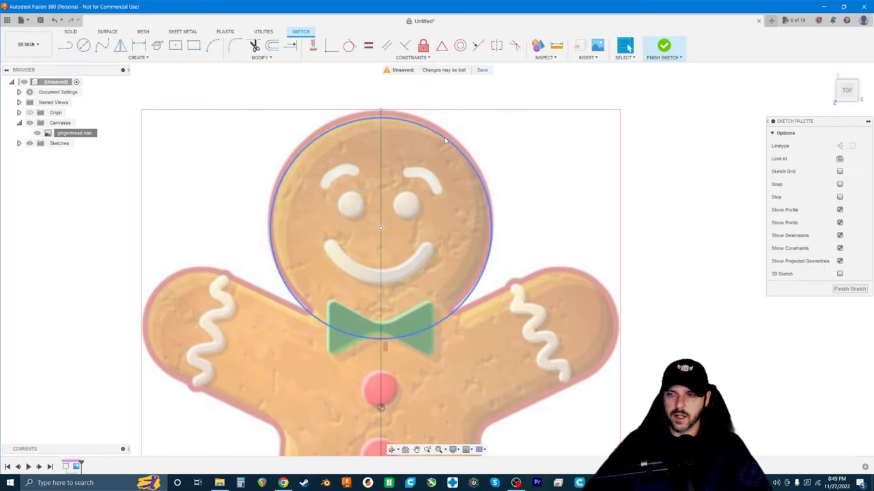
{"action": "left_click", "coordinate": [436, 131]}
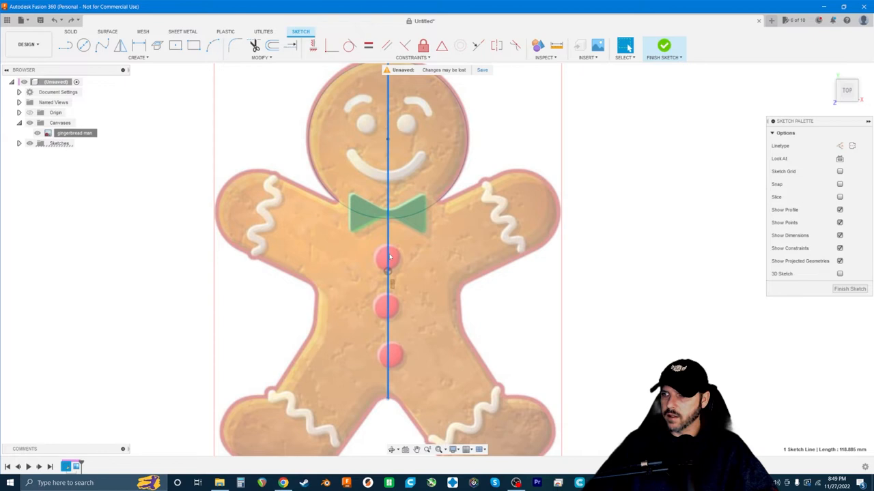
{"action": "right_click", "coordinate": [389, 258]}
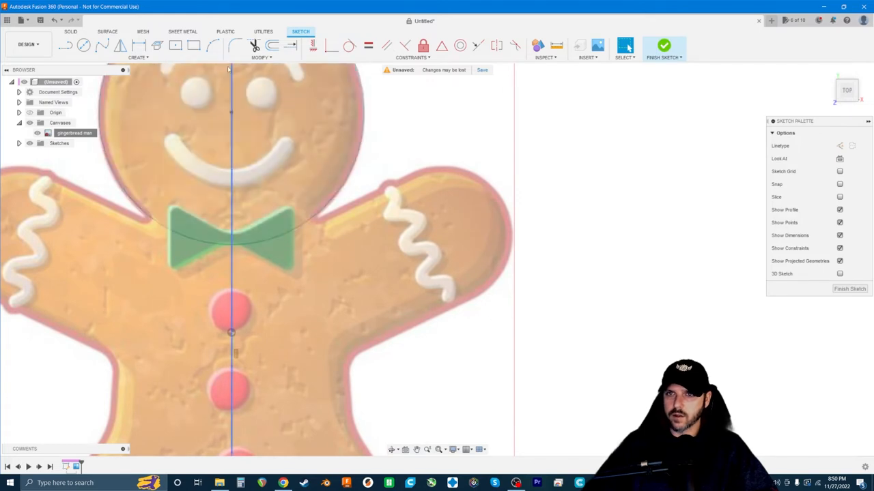
Step: Draw a centre-diameter circle outlining the rounded end of the right arm
{"action": "left_click", "coordinate": [83, 45]}
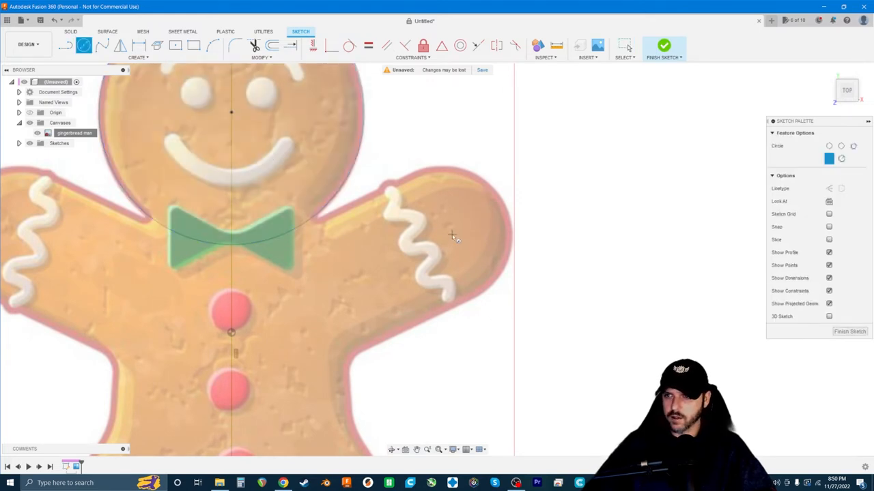
{"action": "left_click_drag", "start_coordinate": [448, 232], "coordinate": [484, 180]}
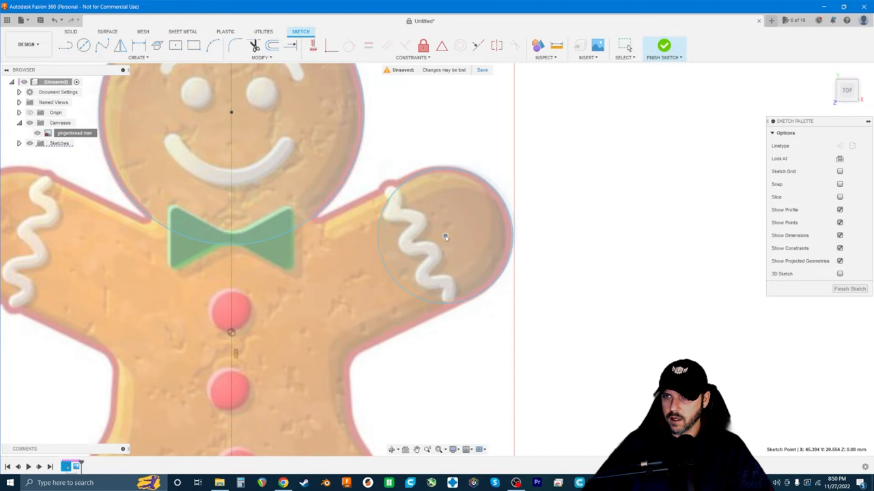
{"action": "left_click", "coordinate": [444, 171]}
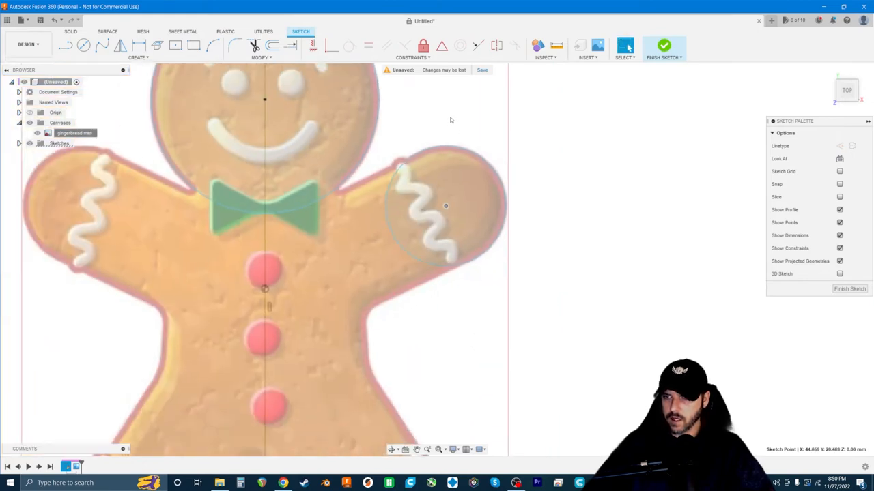
{"action": "scroll", "scroll_direction": "down", "scroll_amount": 3}
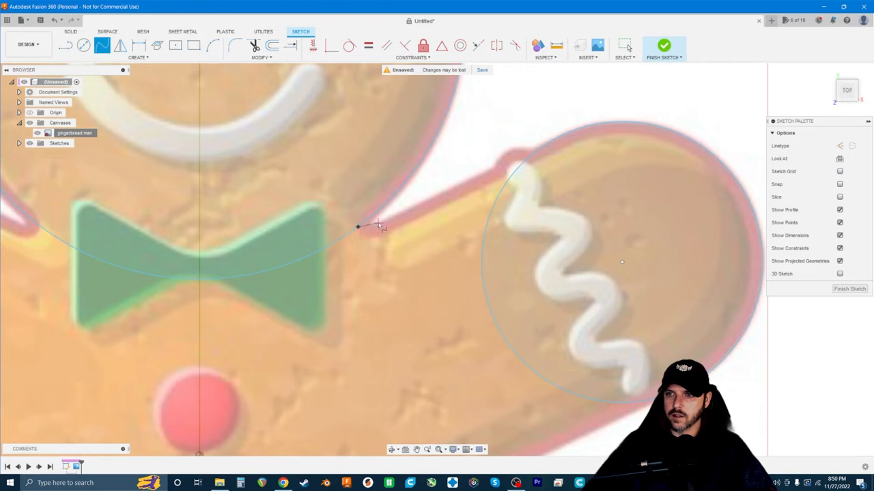
Step: Trace a fit-point spline along the top edge of the right arm from the neck to the hand circle
{"action": "left_click", "coordinate": [358, 227]}
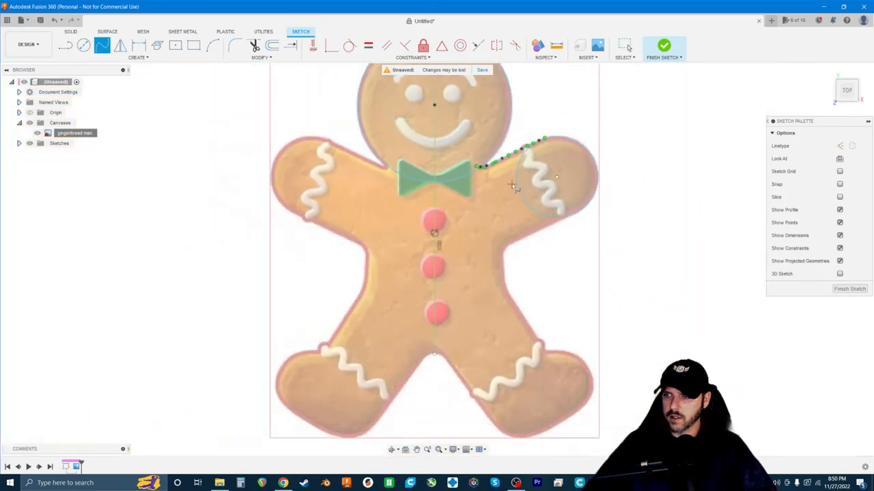
{"action": "scroll", "scroll_direction": "down", "scroll_amount": 3}
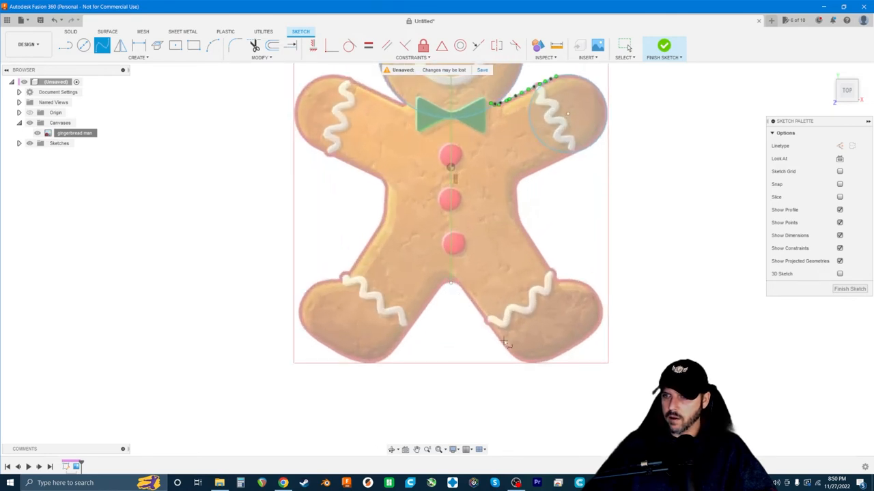
{"action": "mouse_move", "coordinate": [538, 152]}
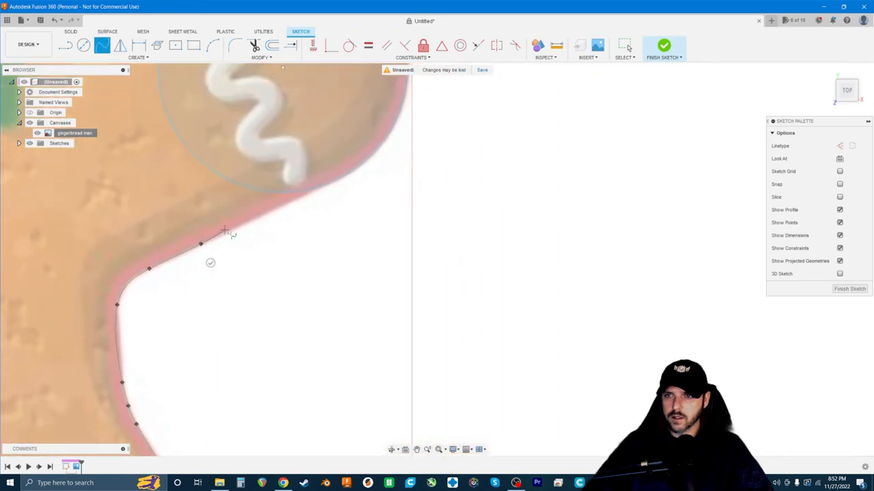
Step: Add a spline point along the body's right side beneath the arm
{"action": "left_click", "coordinate": [348, 178]}
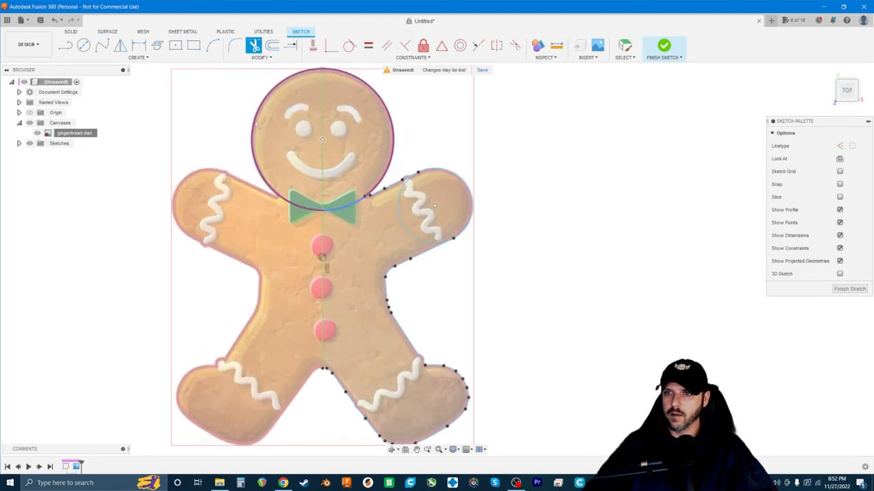
{"action": "mouse_move", "coordinate": [257, 123]}
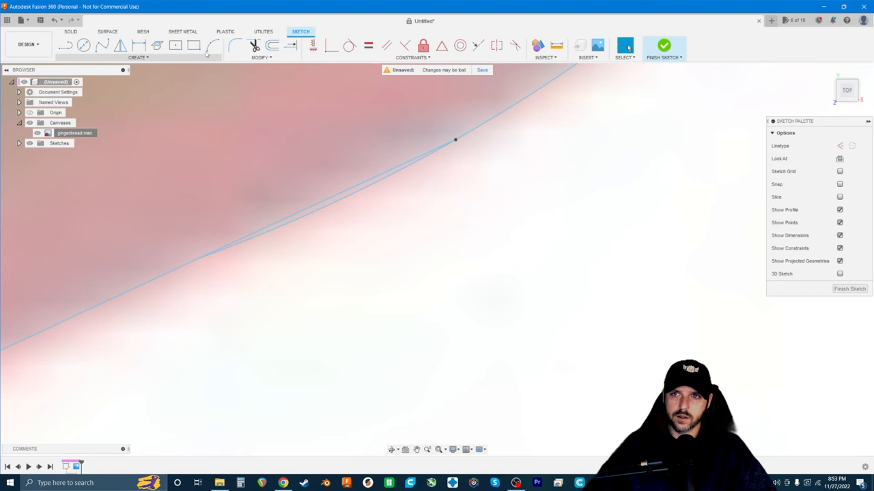
Step: Finish the spline at the centre line and check the curve end points connect
{"action": "left_click", "coordinate": [254, 46]}
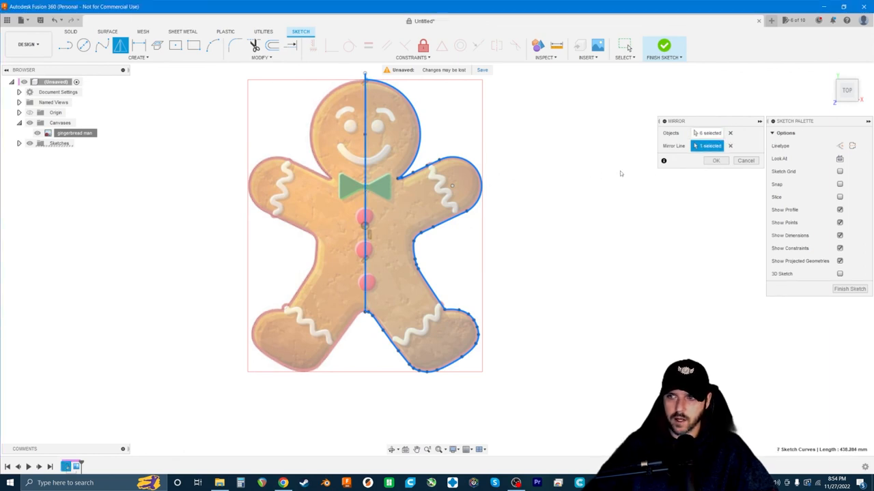
Step: Confirm the Mirror of the six right-half curves across the centre line, forming the closed profile
{"action": "left_click", "coordinate": [716, 161]}
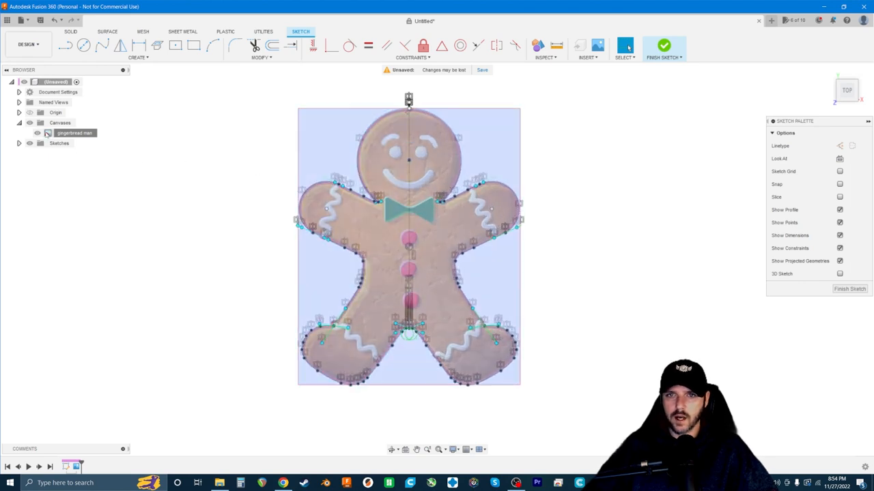
{"action": "left_click", "coordinate": [38, 134]}
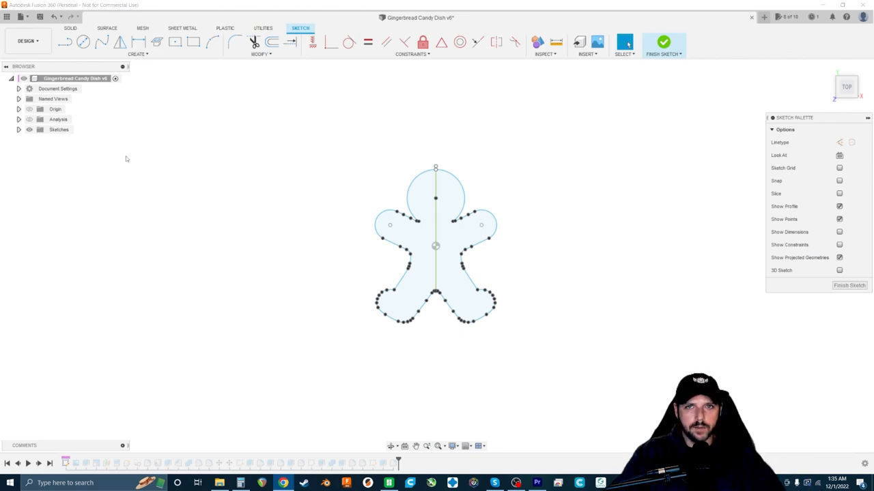
{"action": "mouse_move", "coordinate": [142, 148]}
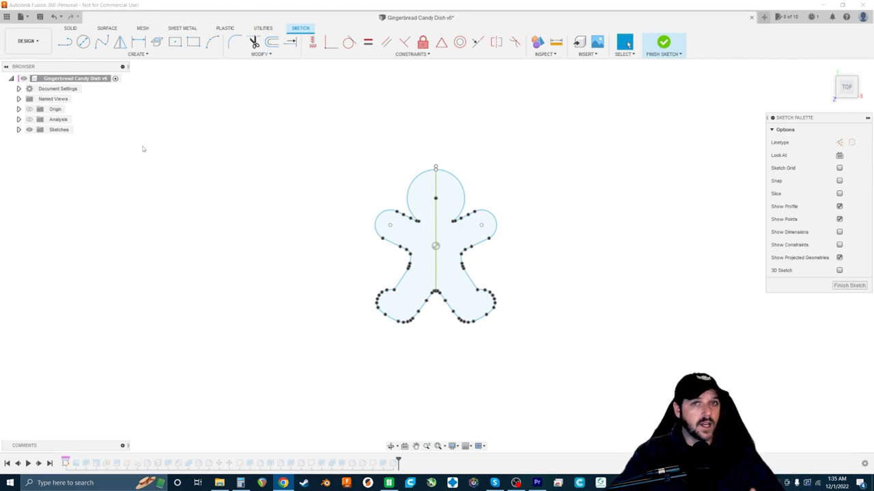